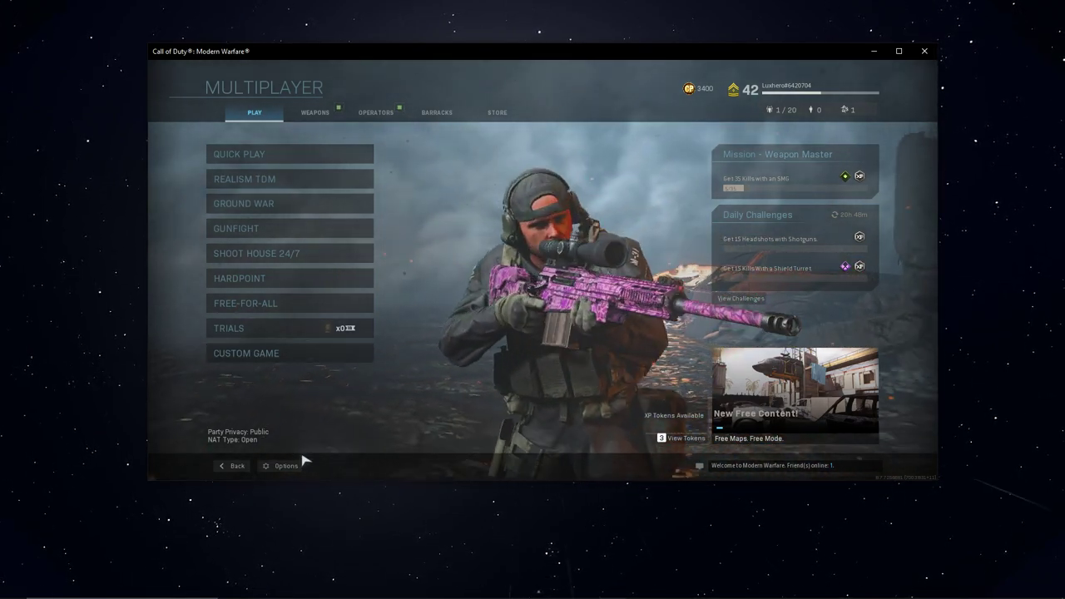
Open the graphics settings and set Texture Filter Anisotropic to High, keeping render resolution 100.
{"action": "left_click", "coordinate": [286, 465]}
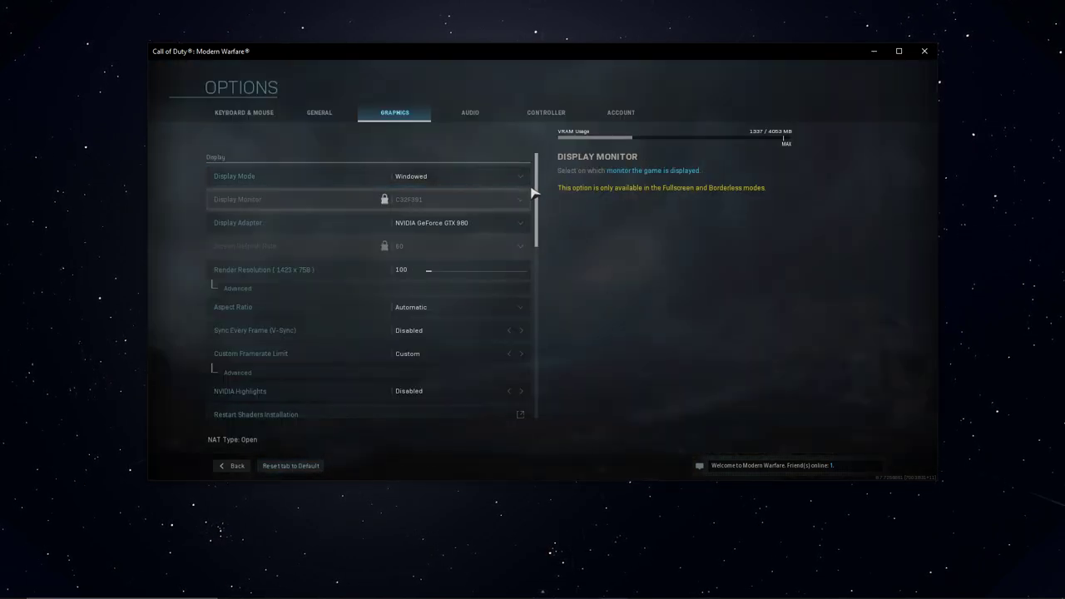
{"action": "scroll", "scroll_direction": "down", "scroll_amount": 3}
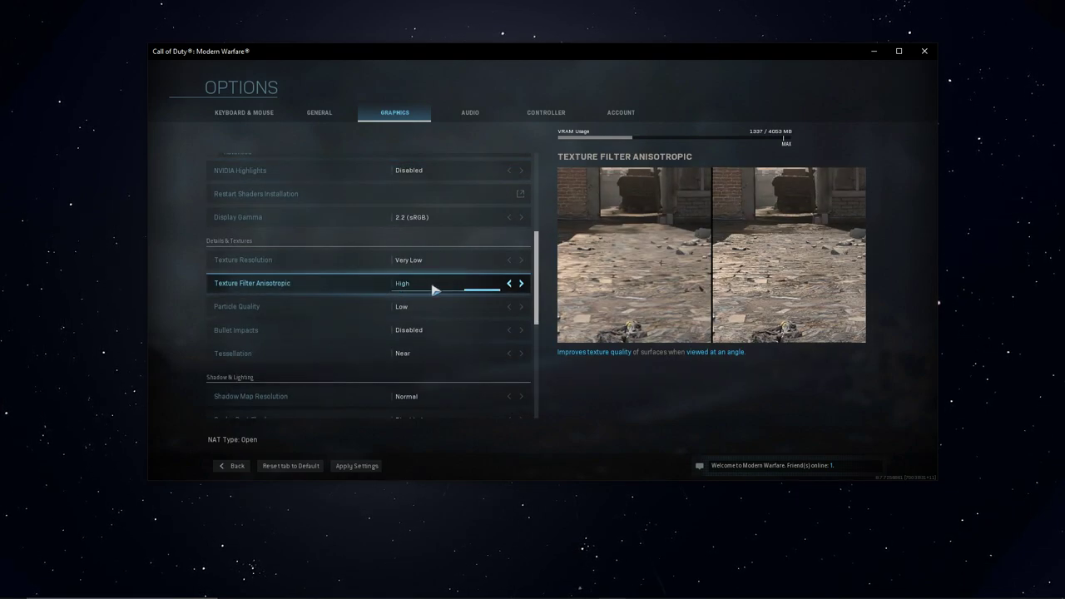
Disable world and weapon motion blur in Post Processing, then go back to multiplayer.
{"action": "scroll", "scroll_direction": "down", "scroll_amount": 3}
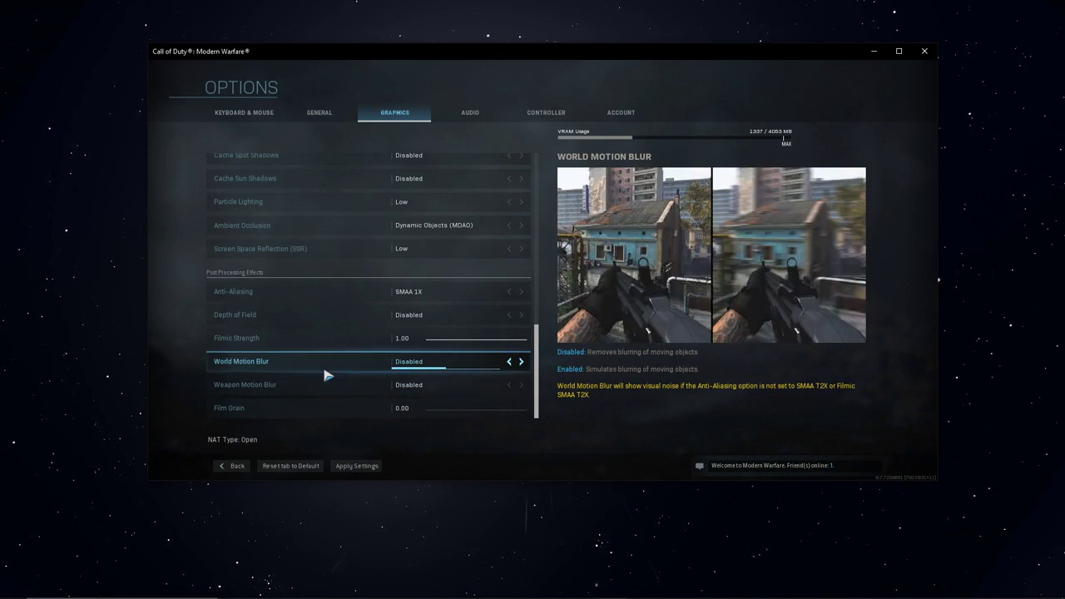
{"action": "left_click", "coordinate": [231, 465]}
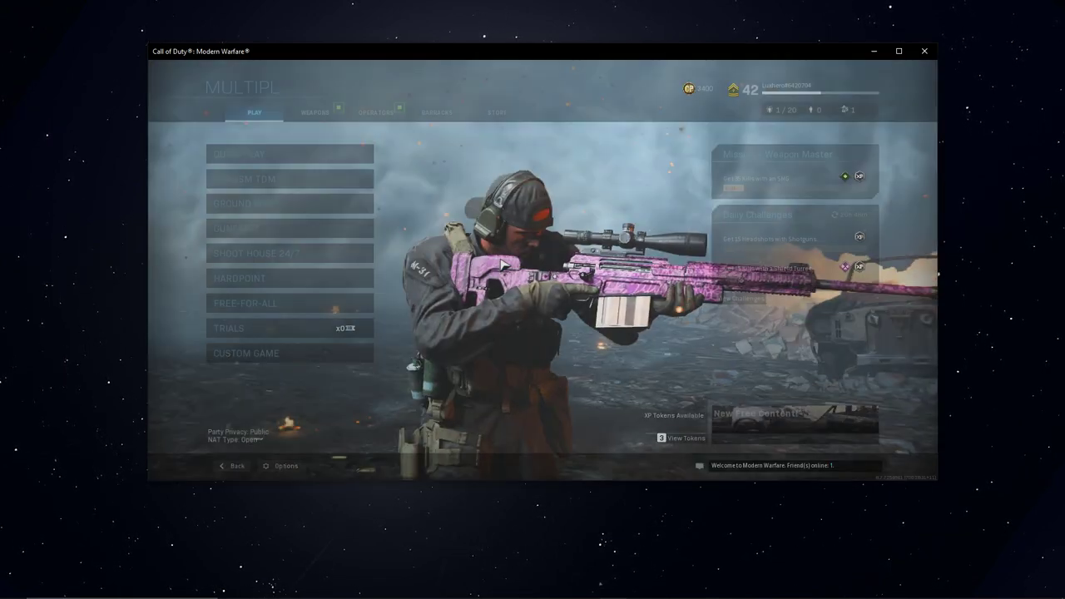